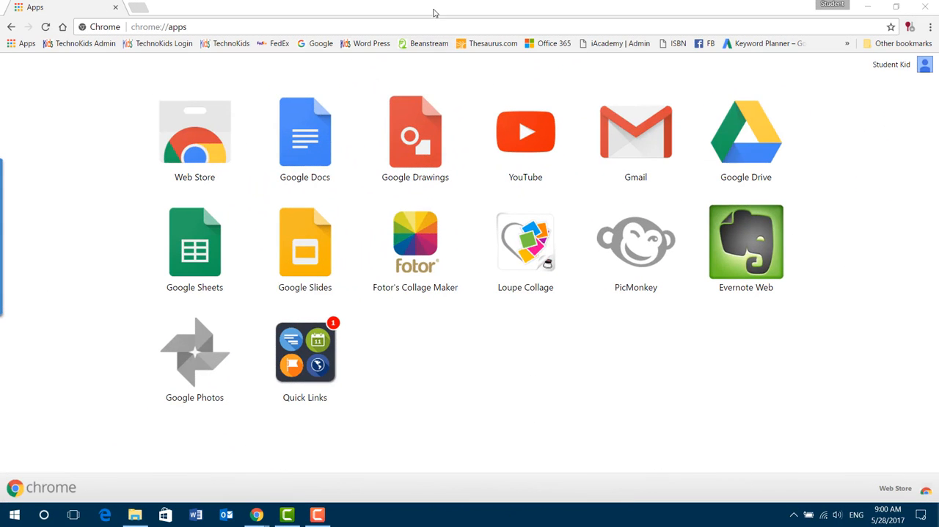
mouse_move(897, 68)
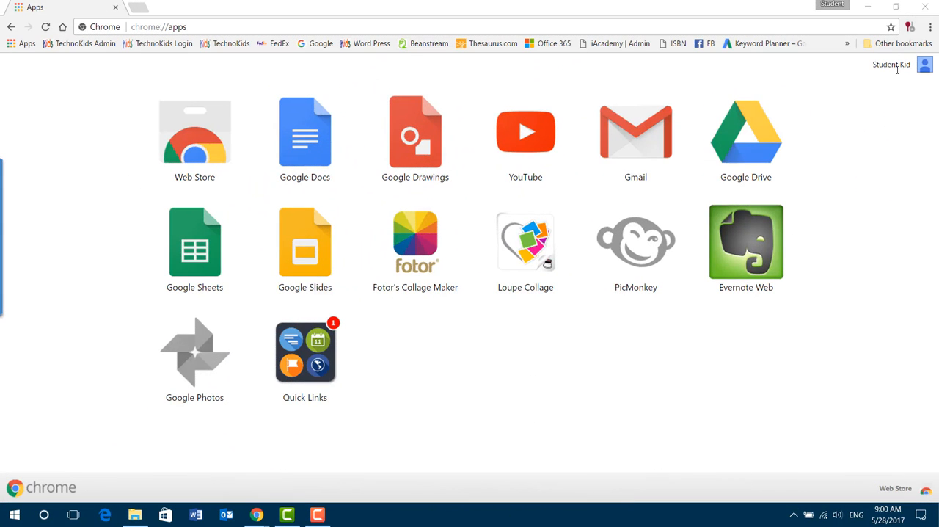
- Launch the Chrome Web Store from Chrome's apps page
left_click(189, 140)
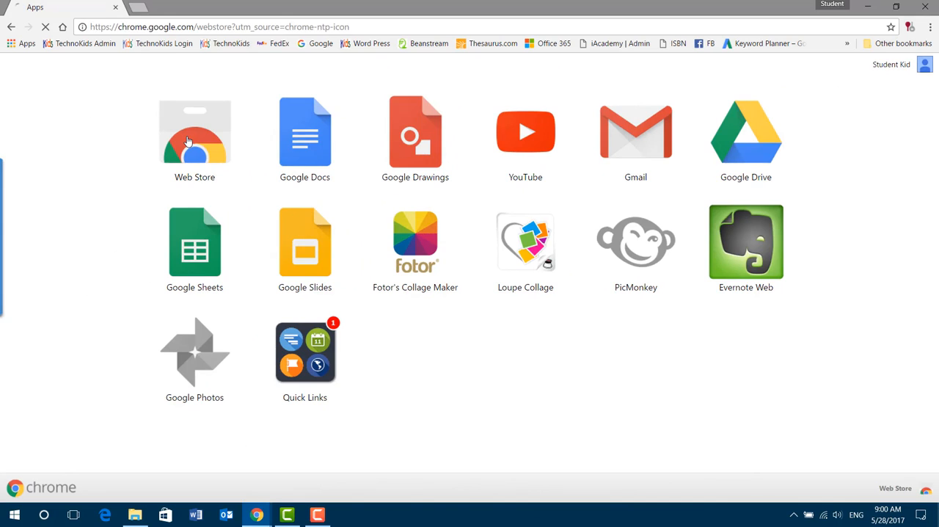
- Search the store for 'xodo' and filter results to Extensions
left_click(191, 132)
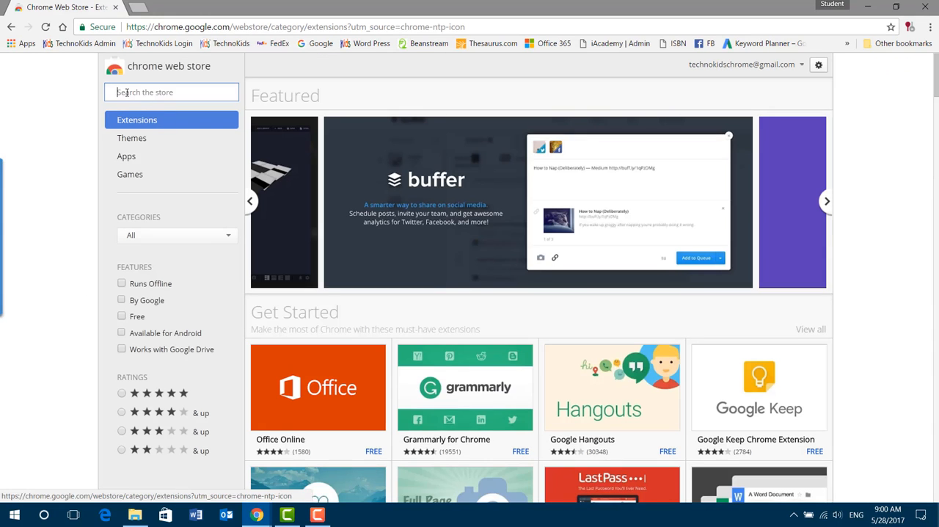
type("x")
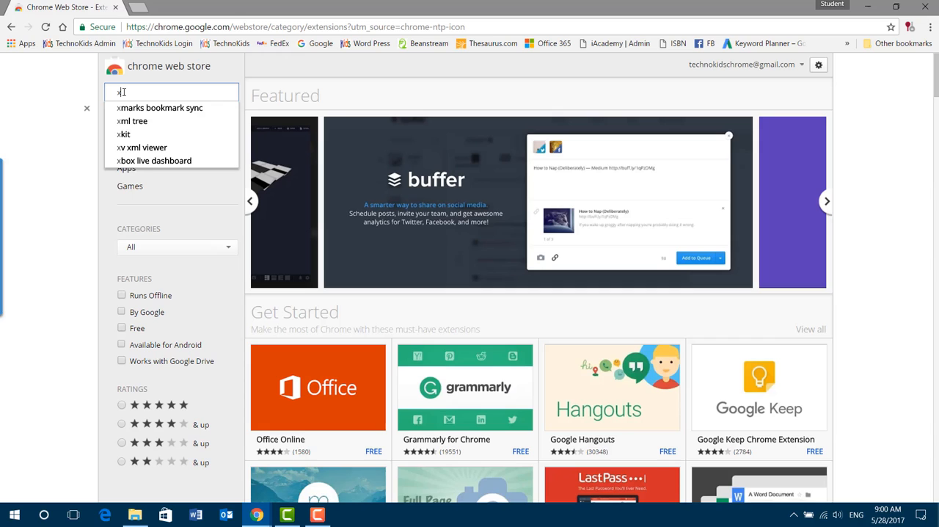
type("odo")
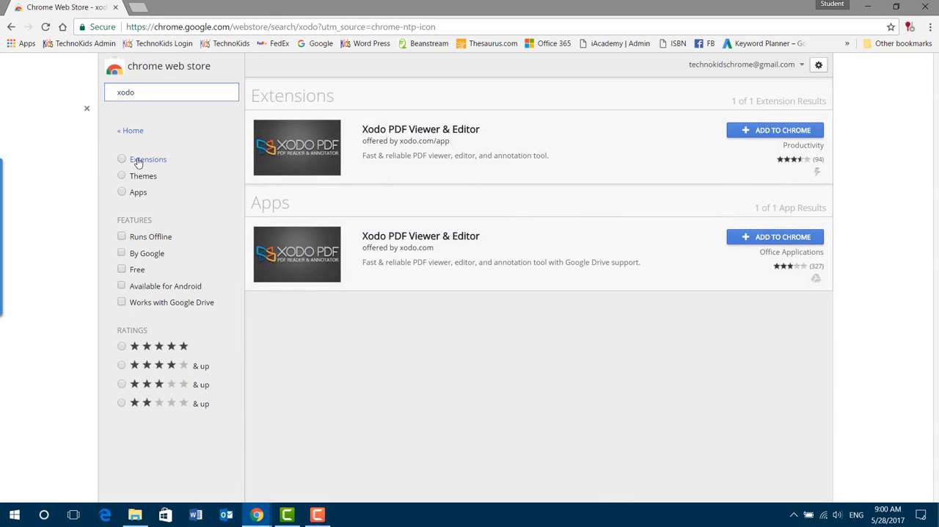
left_click(122, 159)
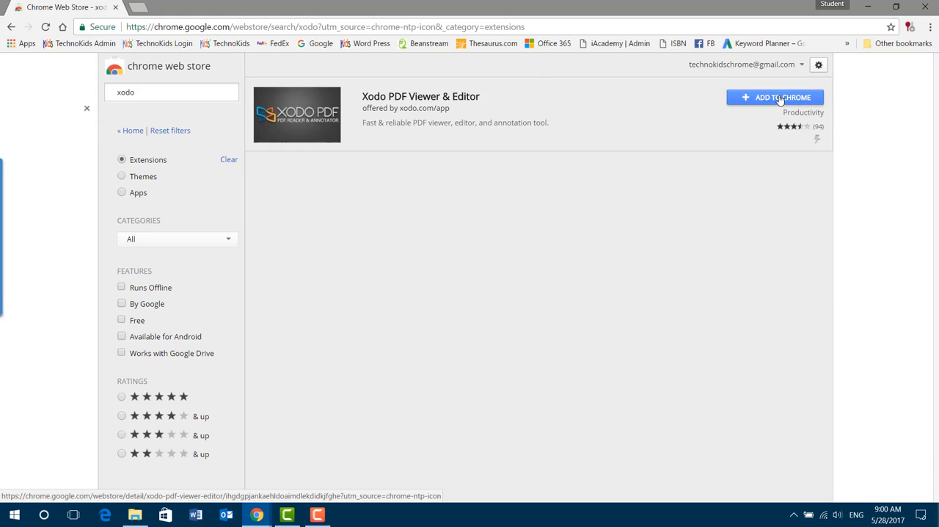
- Install Xodo PDF Viewer & Editor and dismiss the extension-added notice
left_click(782, 97)
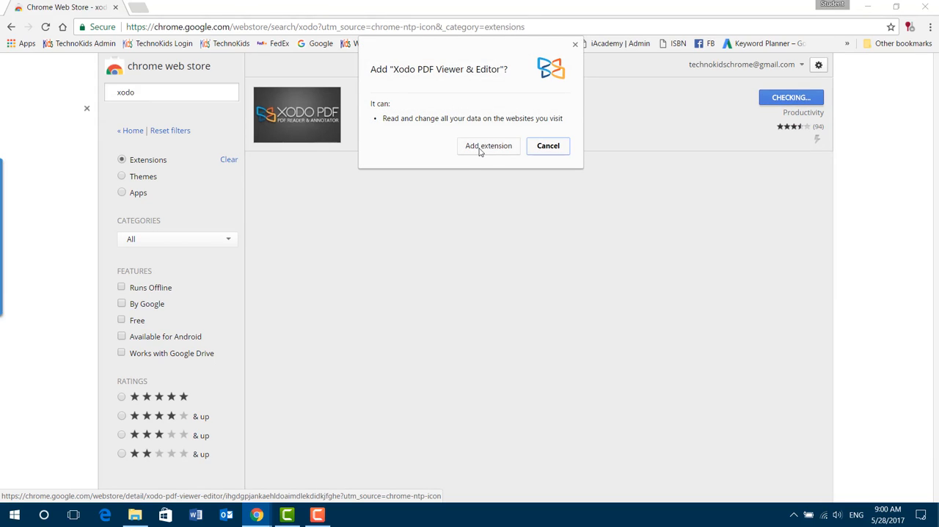
left_click(488, 146)
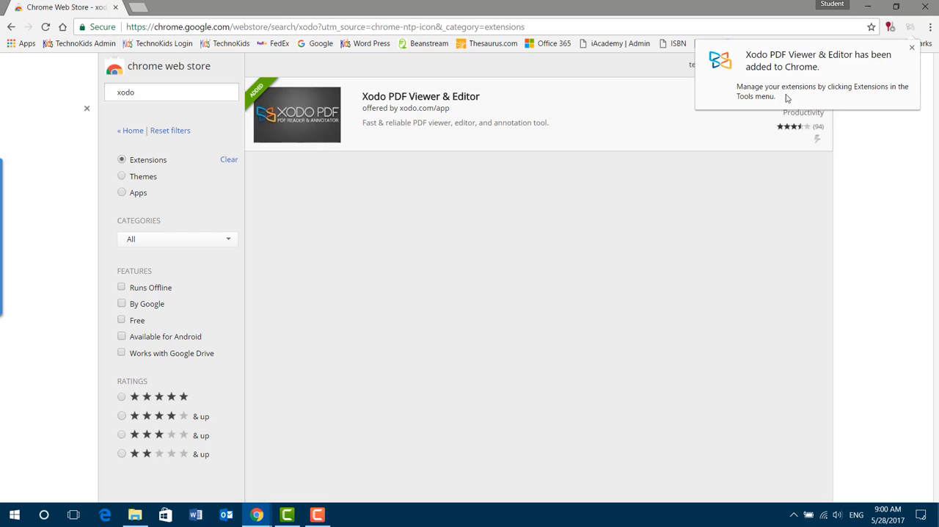
mouse_move(911, 48)
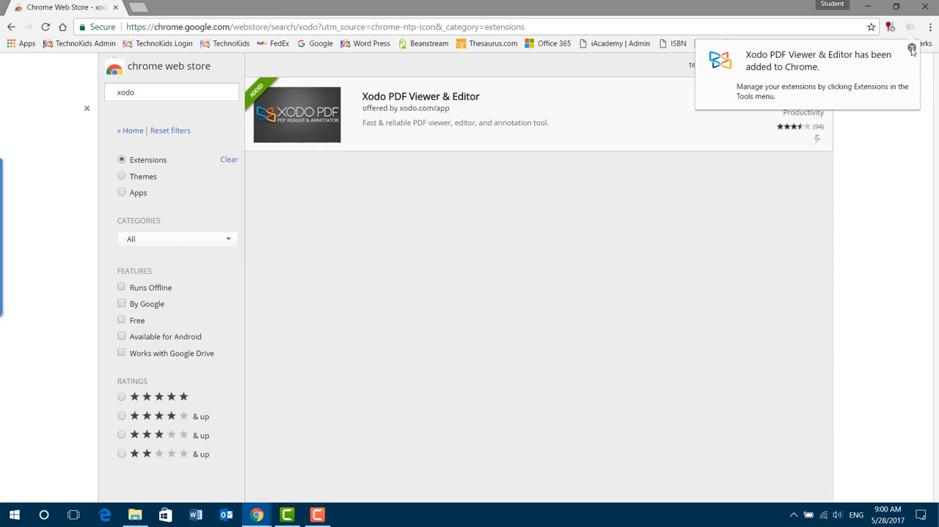
left_click(910, 51)
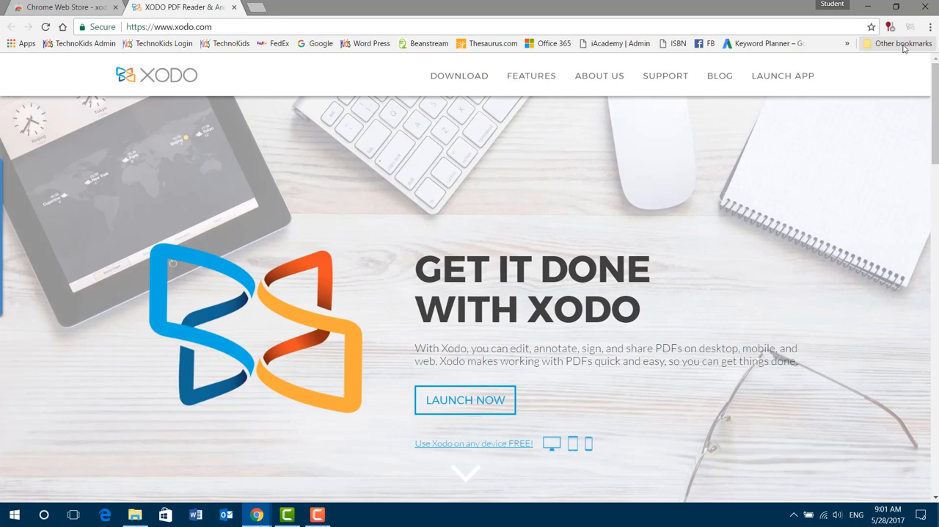
mouse_move(479, 401)
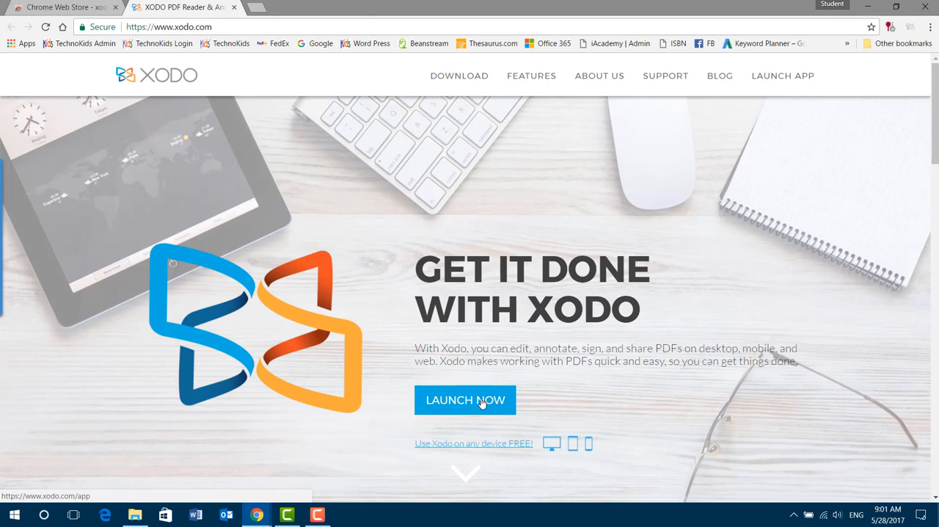
- Launch the Xodo web app from xodo.com
left_click(465, 399)
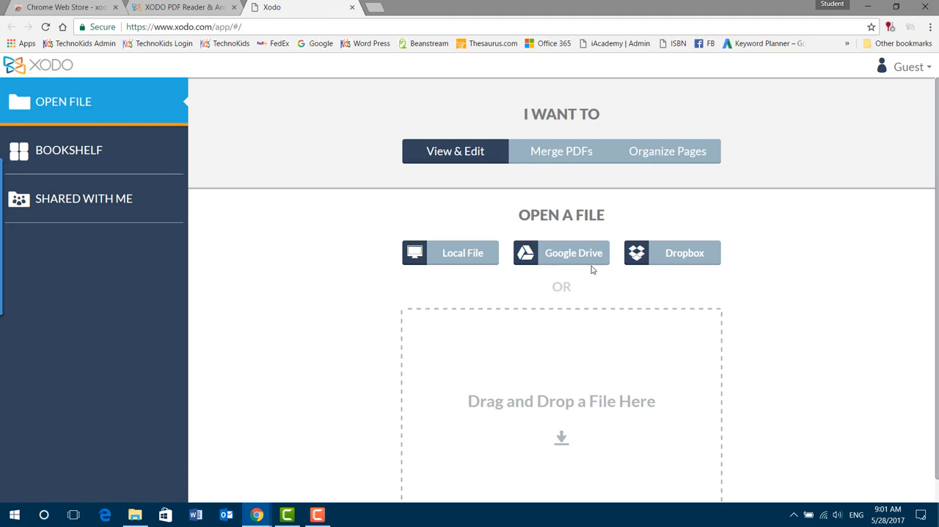
- Open Assignment1.pdf from the Presenter Workbook folder on Google Drive
left_click(562, 253)
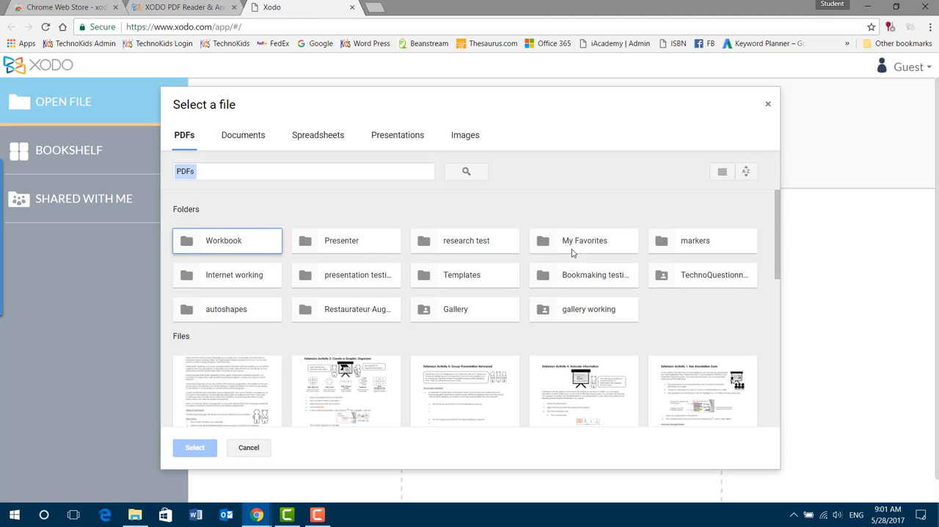
left_click(346, 240)
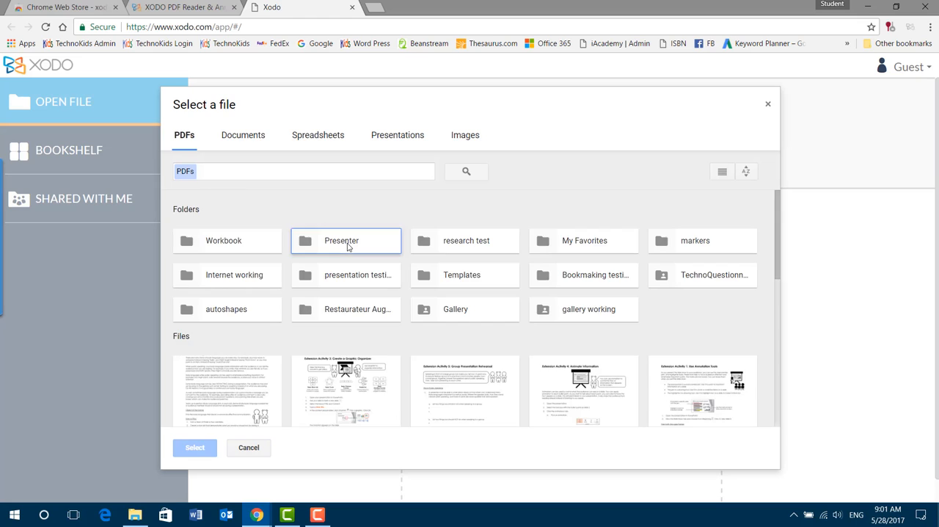
double_click(342, 240)
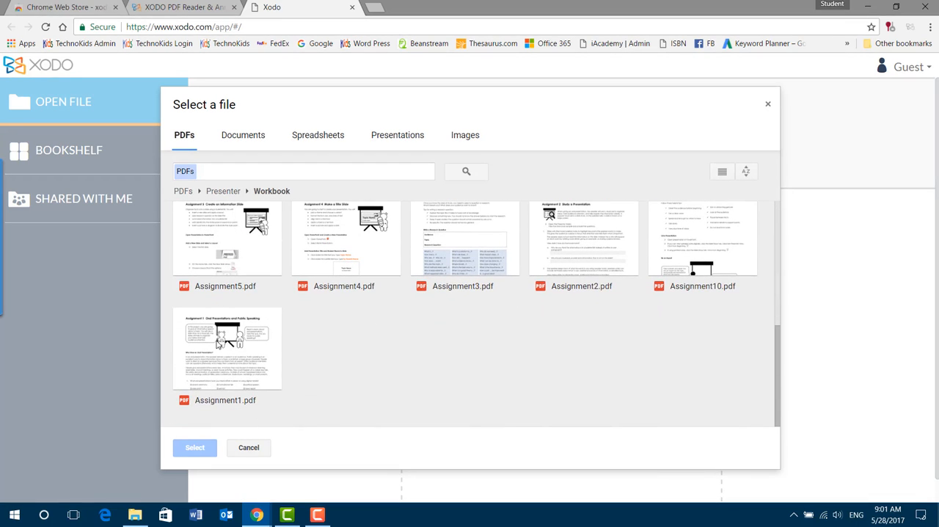
left_click(227, 348)
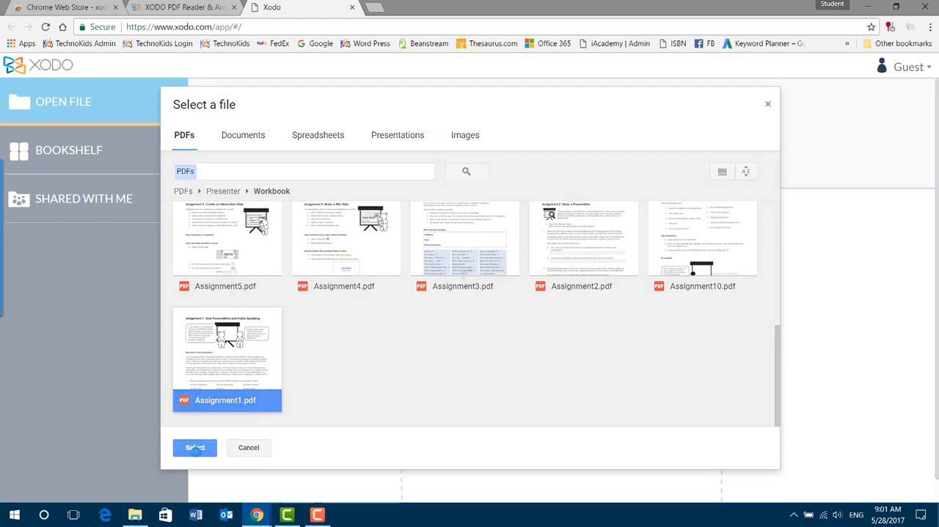
left_click(195, 447)
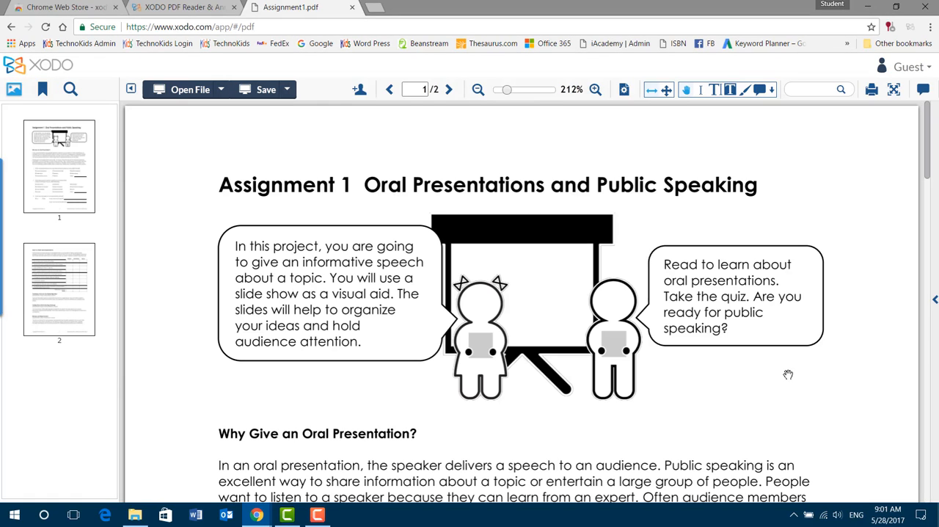
mouse_move(790, 383)
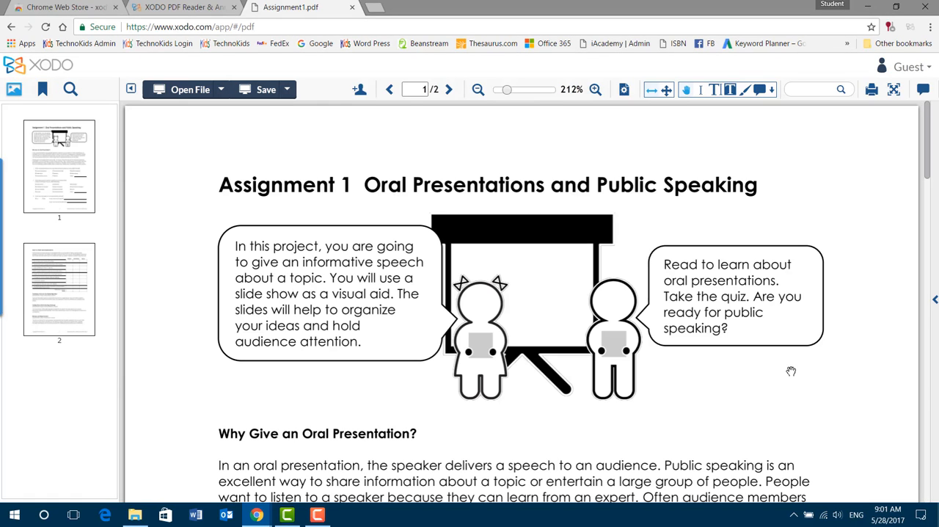
- Scroll down page 1 to the oral presentation checkbox questions
scroll("down", 3)
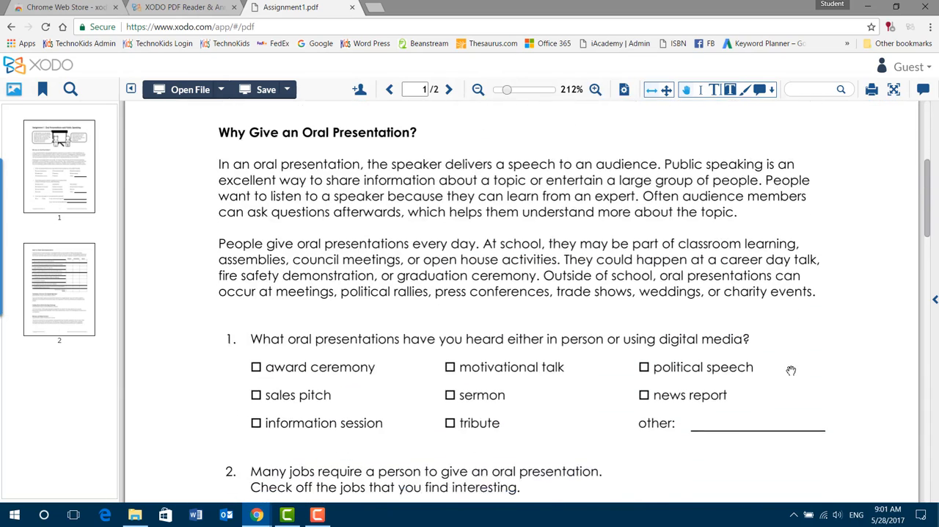
scroll("down", 3)
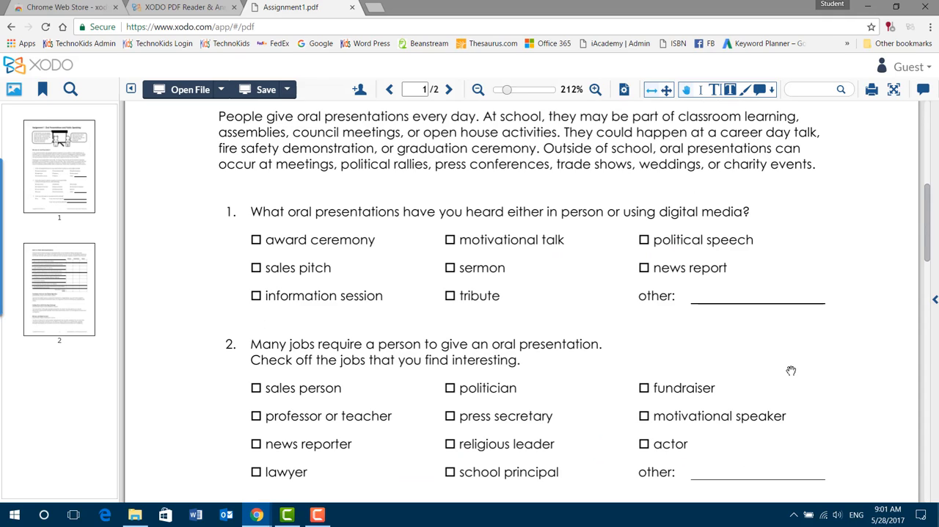
mouse_move(648, 267)
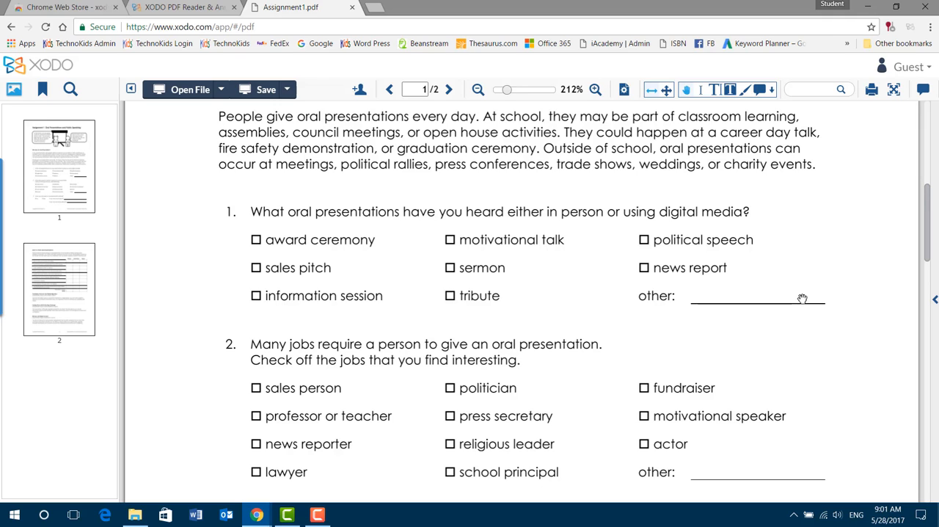
mouse_move(218, 246)
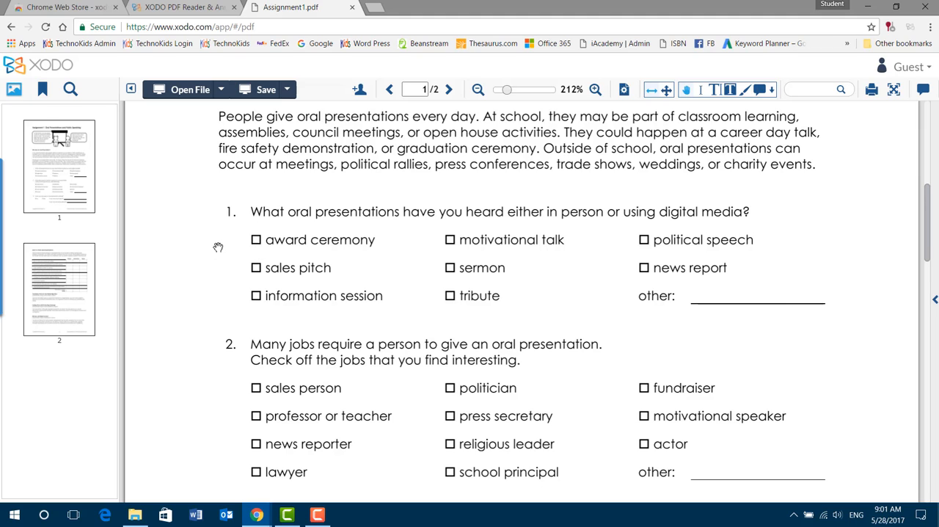
mouse_move(686, 89)
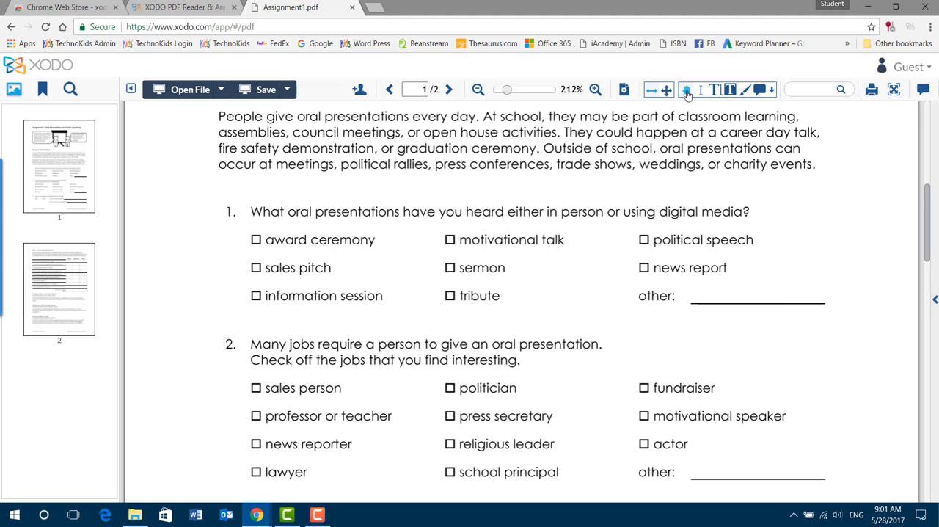
mouse_move(746, 89)
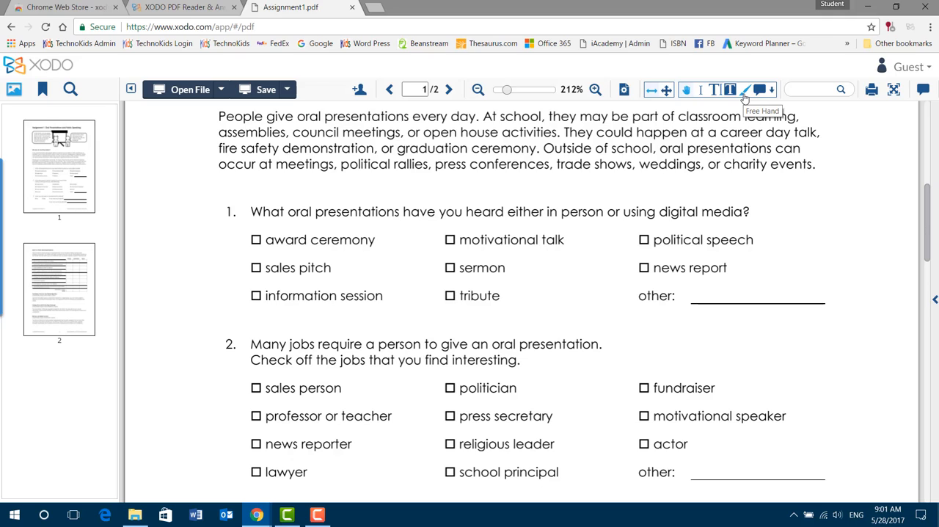
mouse_move(743, 90)
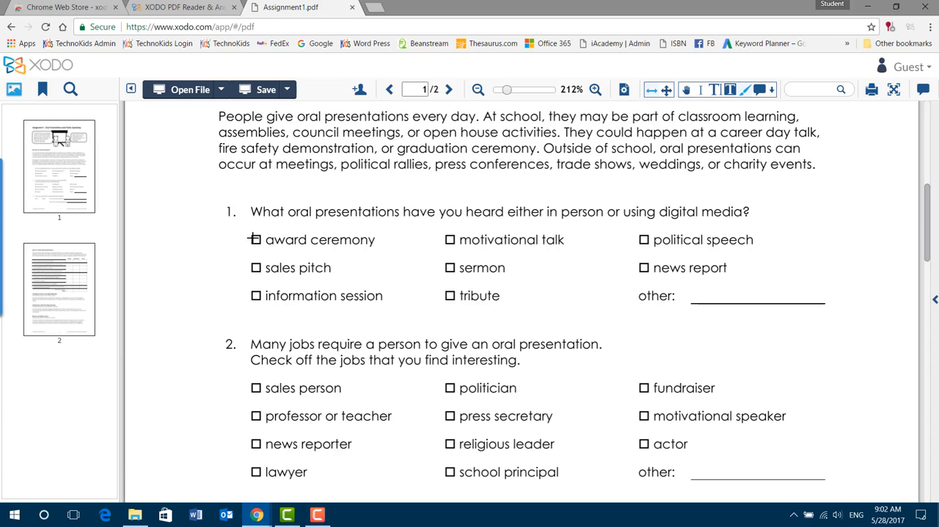
- Checkmark the 'award ceremony' and 'news report' boxes in question 1
left_click(256, 239)
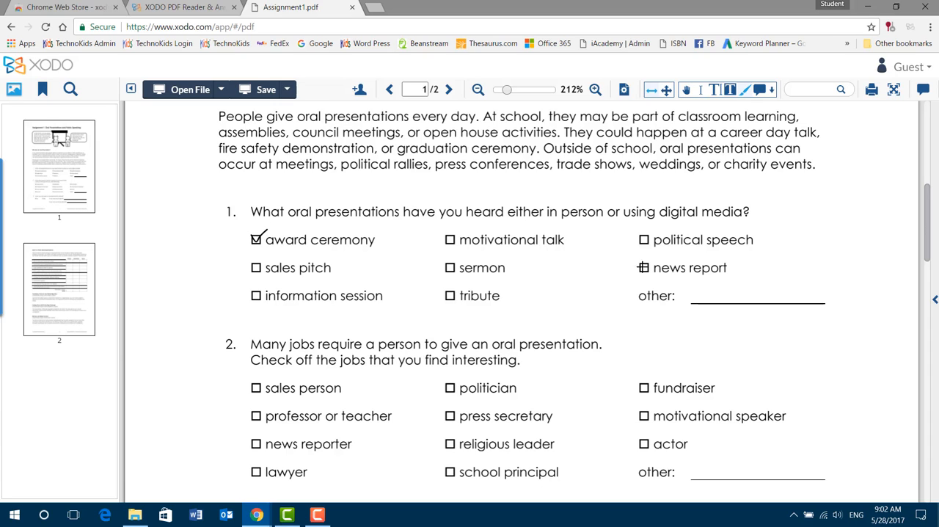
left_click(643, 267)
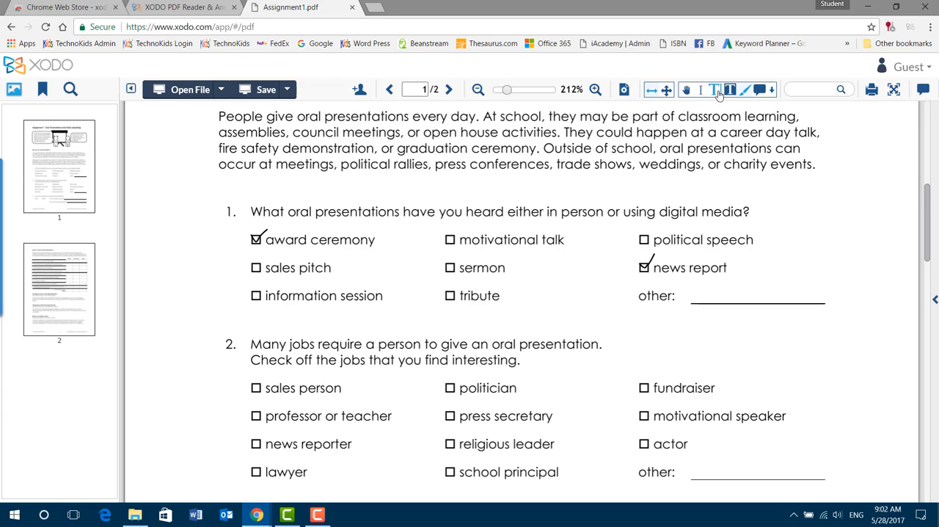
mouse_move(714, 89)
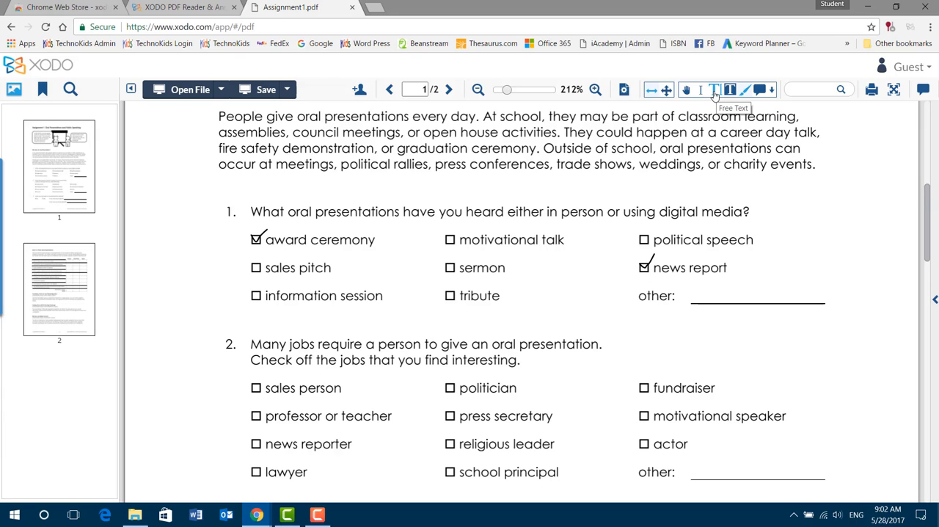
- Place free text 'school assembly' on question 1's other: line
left_click(713, 89)
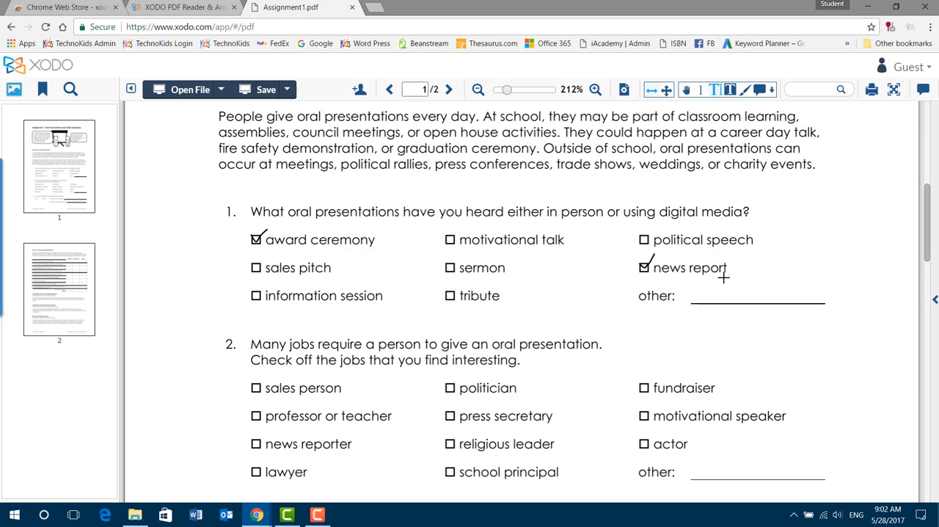
left_click(756, 295)
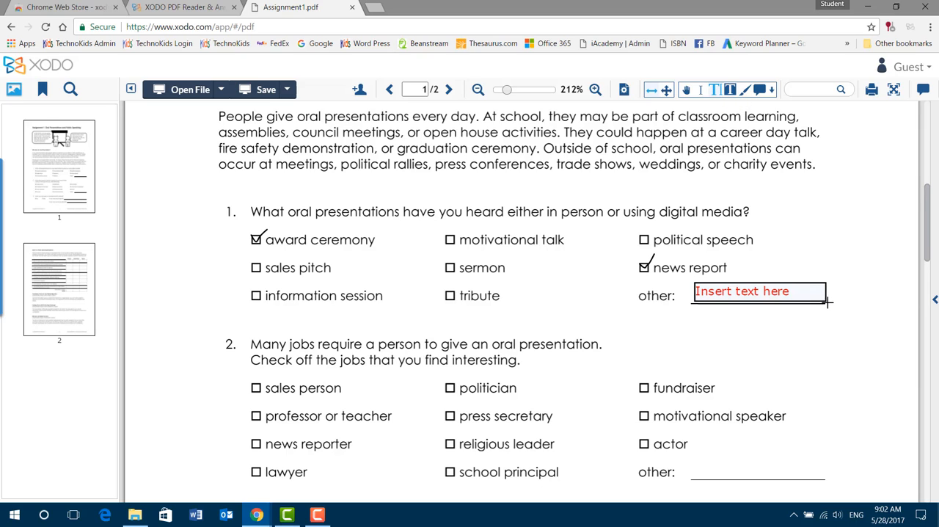
double_click(742, 291)
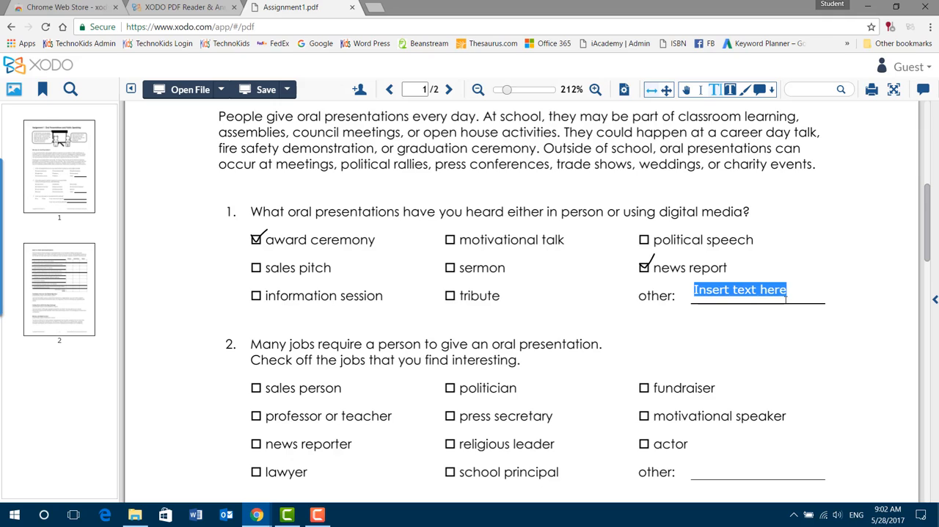
type("school")
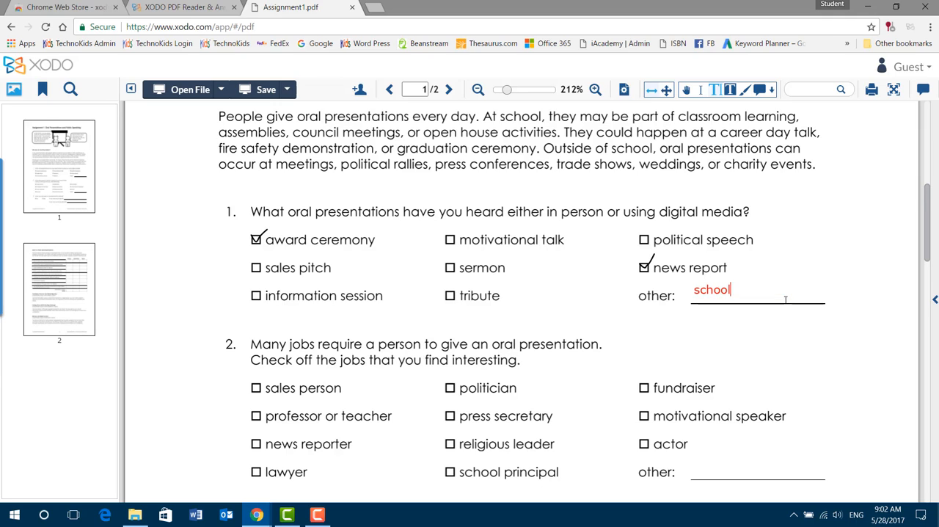
type("assemb")
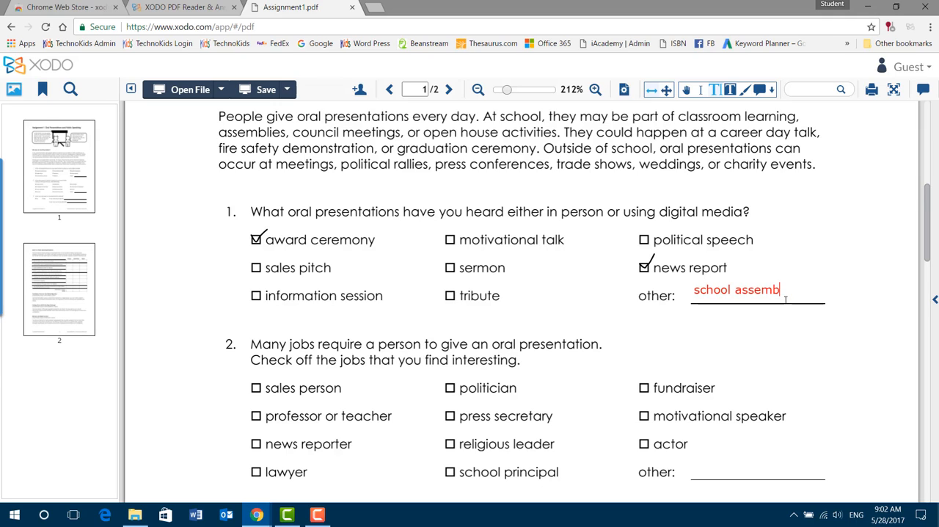
type("y")
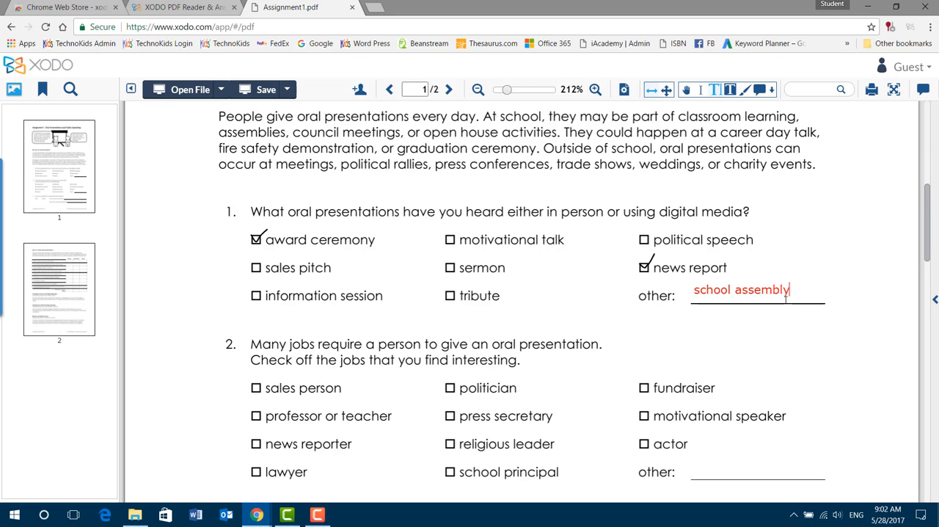
scroll("down", 3)
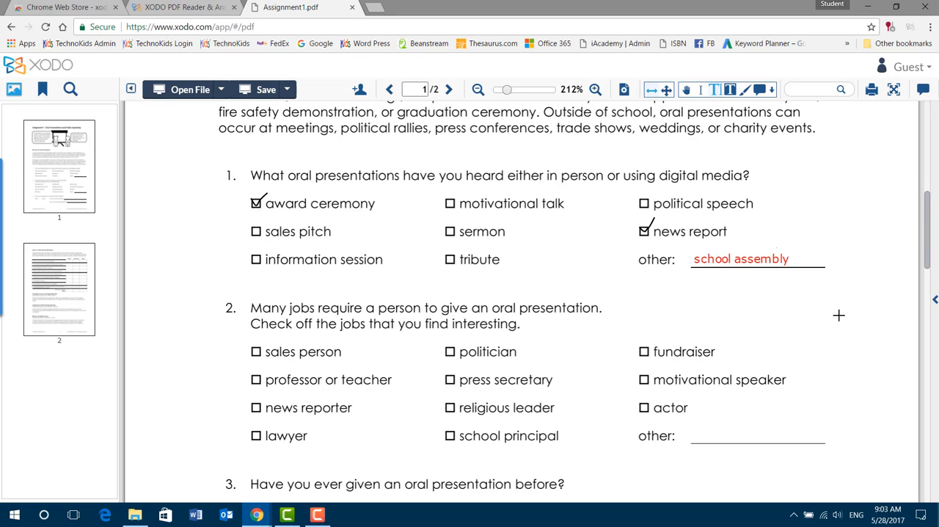
scroll("down", 3)
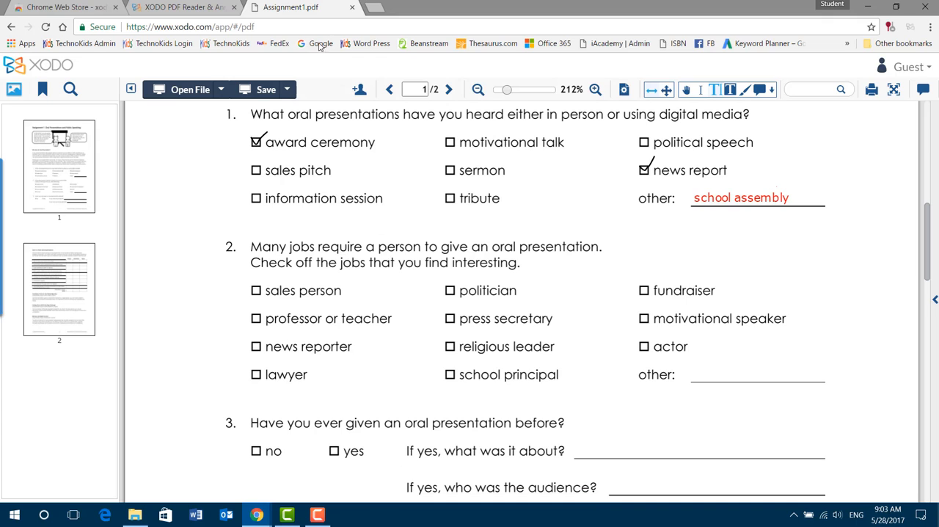
- Cancel the local Save As and show the cloud save destinations
left_click(261, 89)
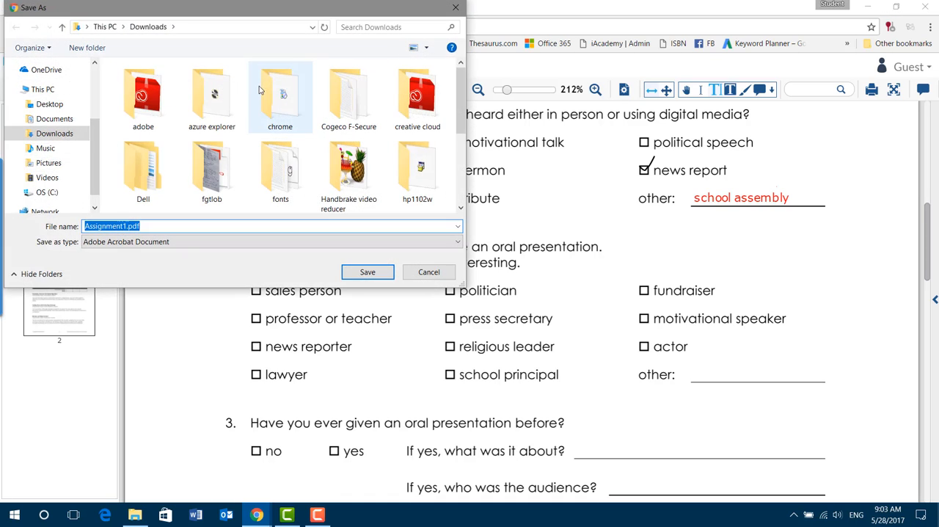
mouse_move(162, 35)
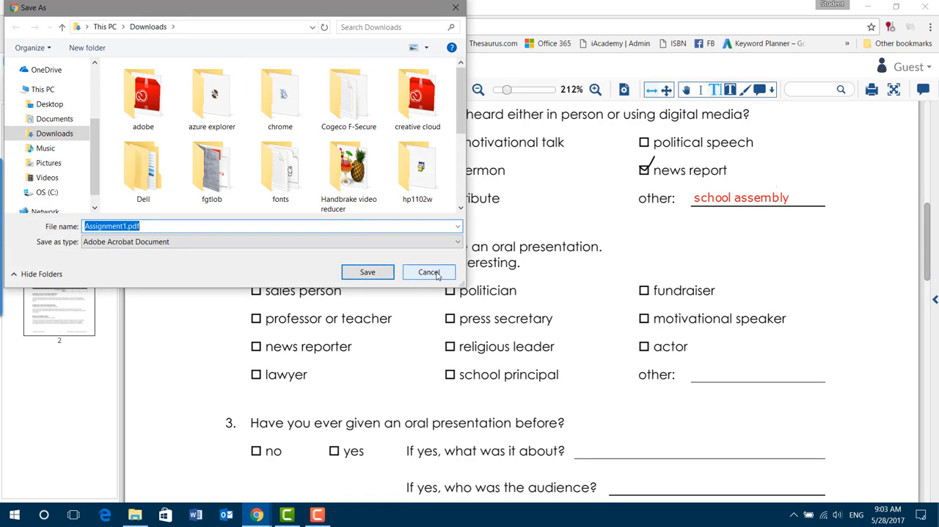
left_click(429, 271)
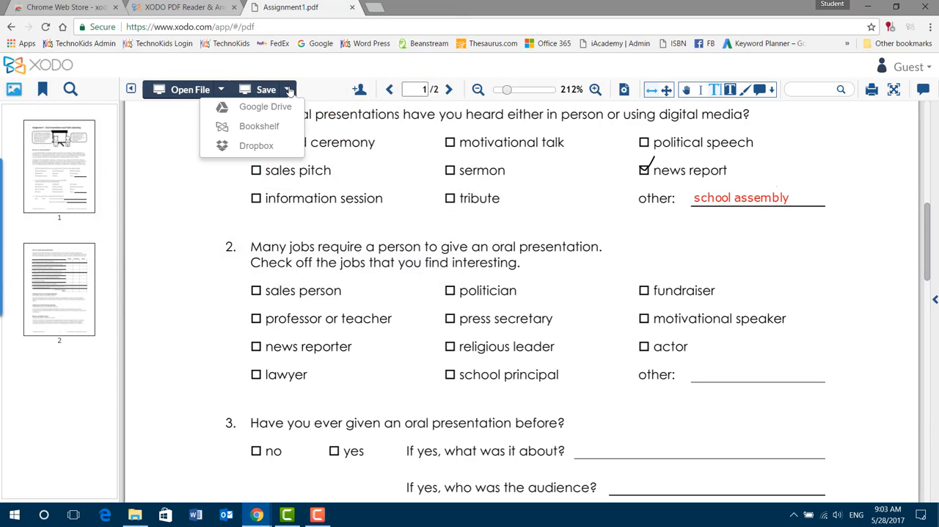
left_click(265, 106)
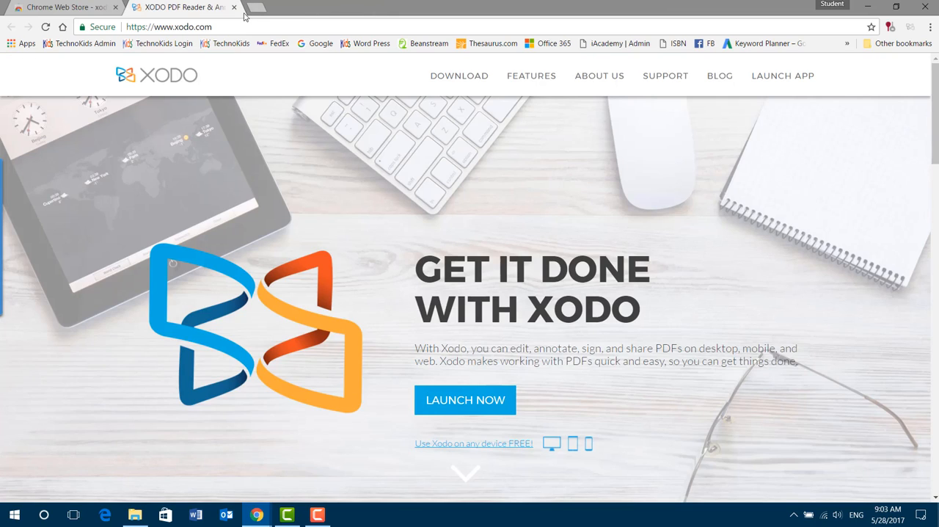
mouse_move(477, 422)
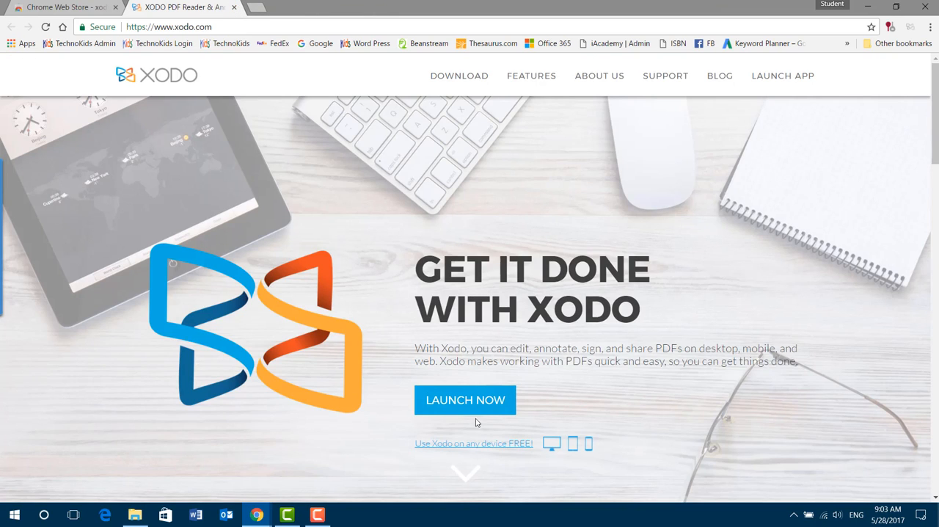
- Relaunch Xodo and open Assignment1.pdf again from Google Drive
left_click(465, 399)
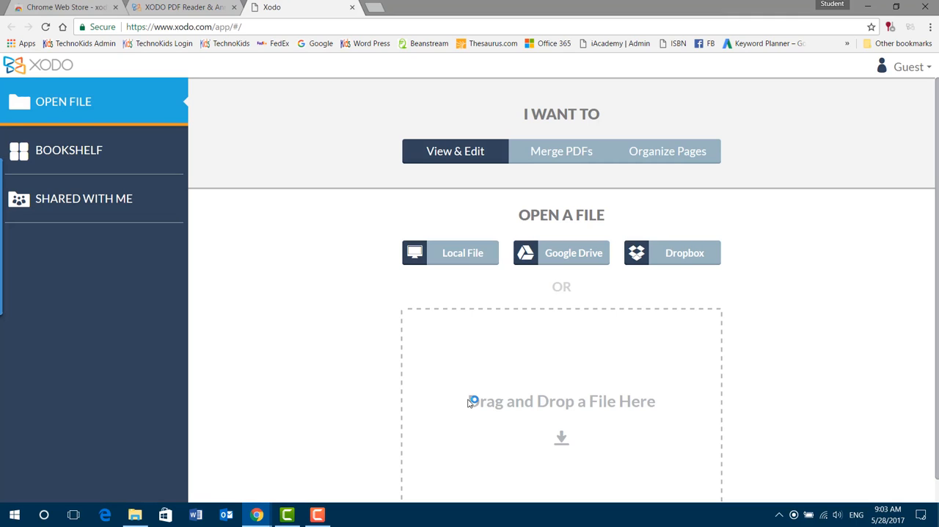
left_click(561, 252)
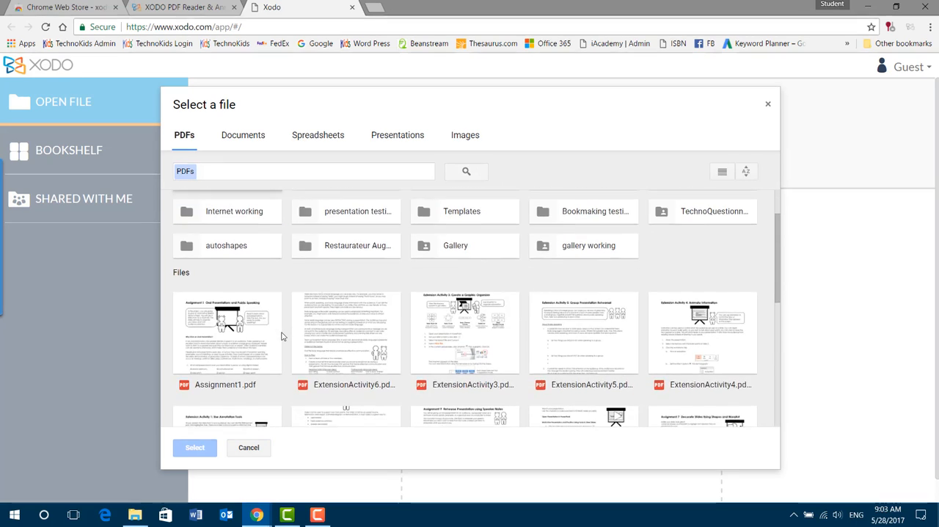
scroll("down", 3)
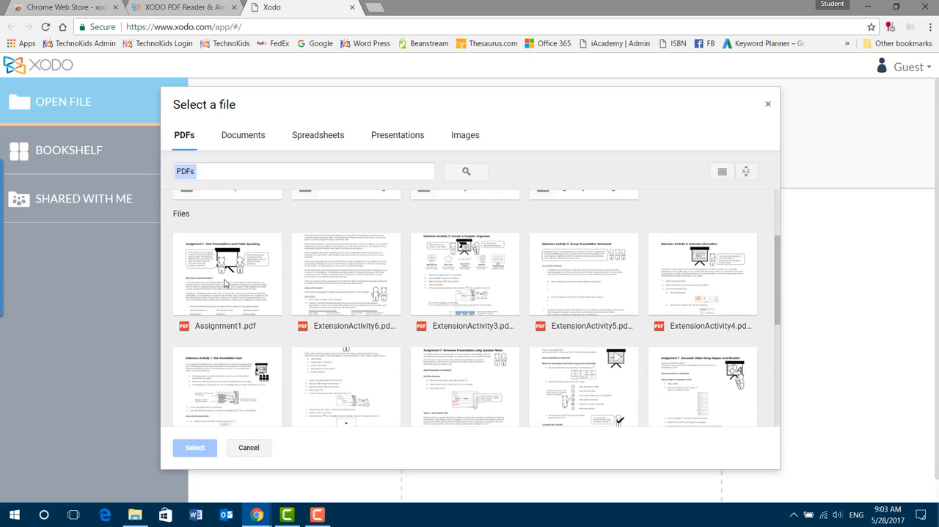
double_click(226, 274)
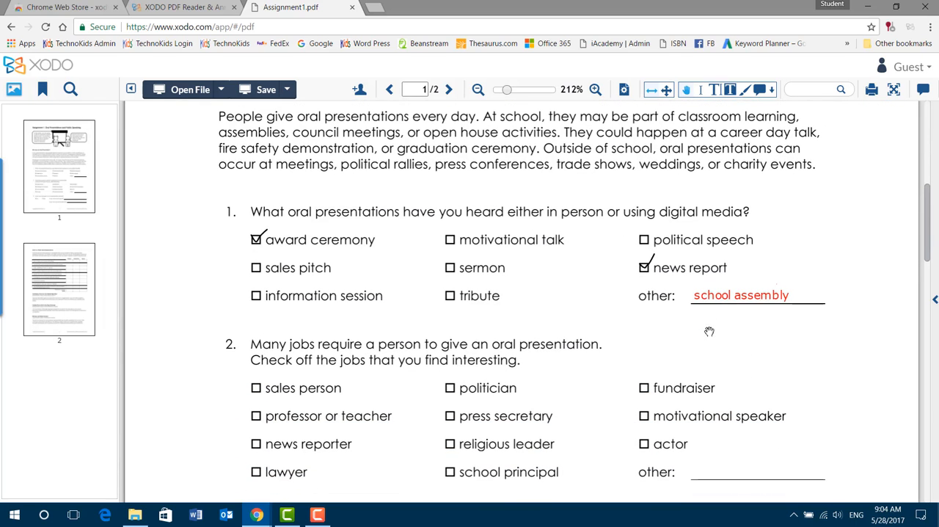
mouse_move(742, 304)
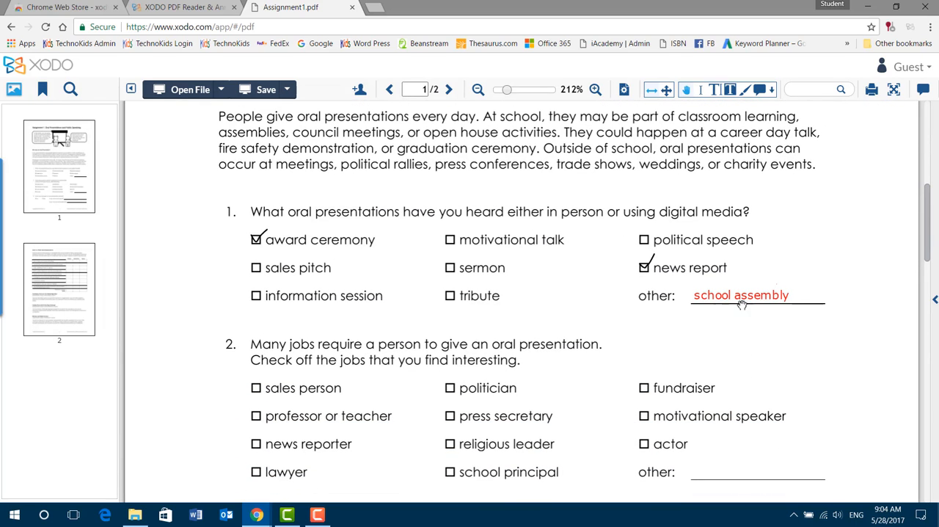
scroll("down", 3)
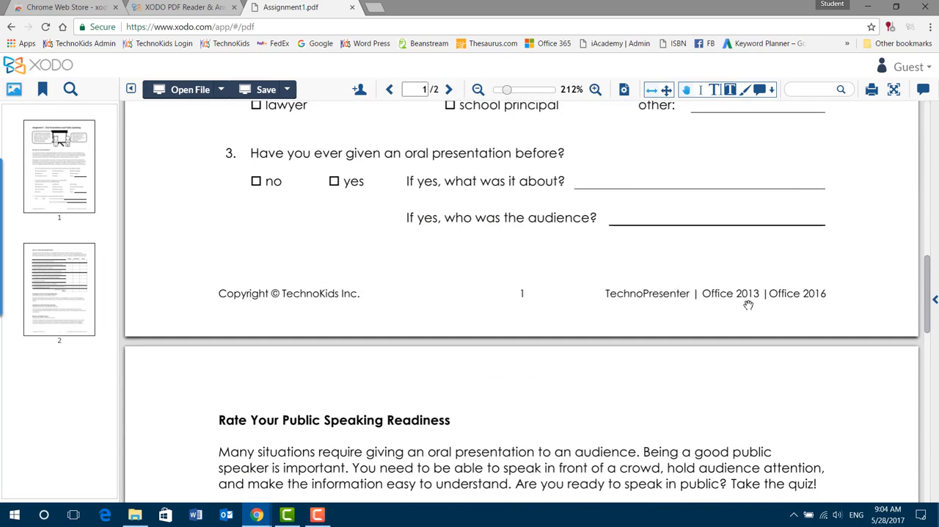
scroll("down", 3)
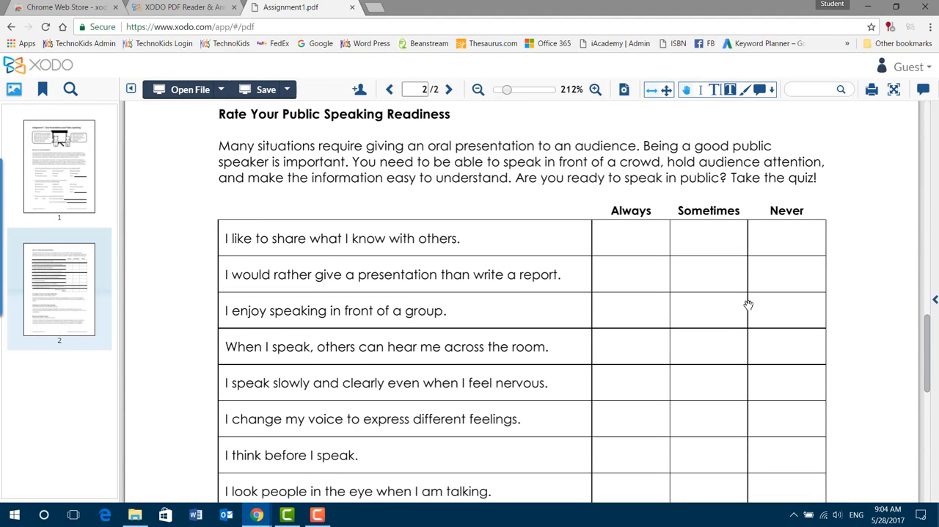